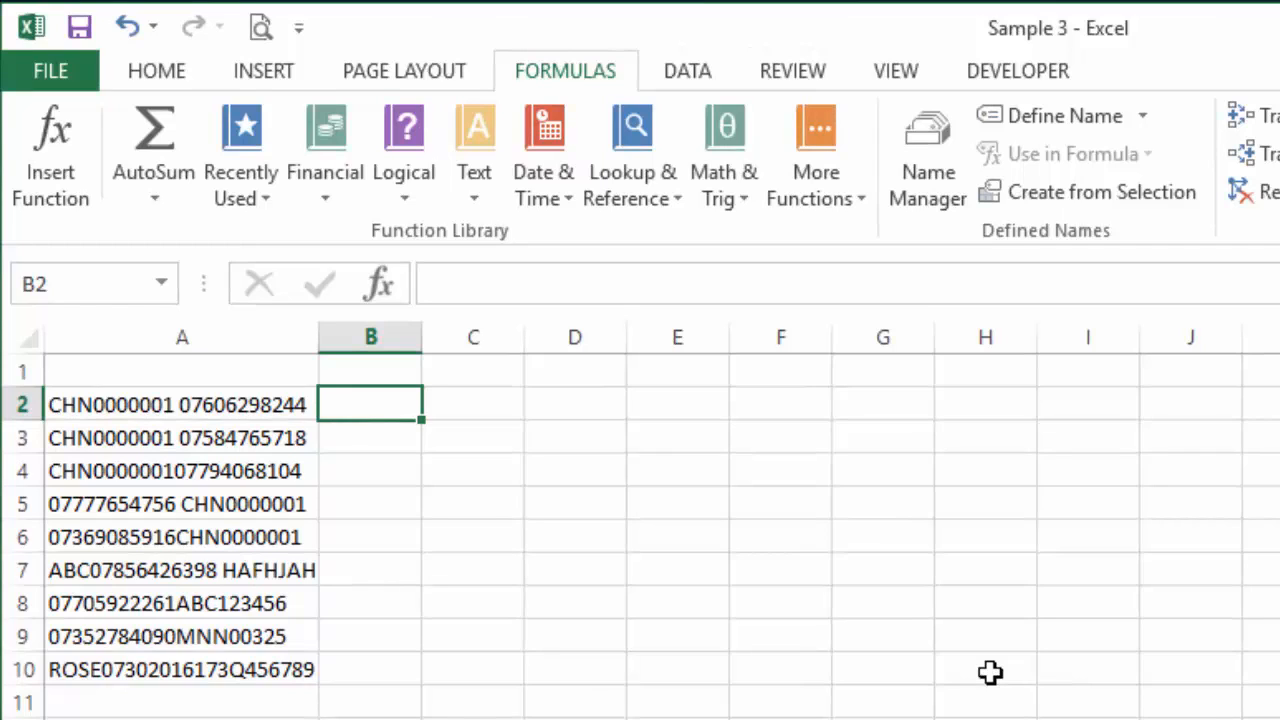
Step: Review the full text strings in cells A2 through A10
left_click(182, 405)
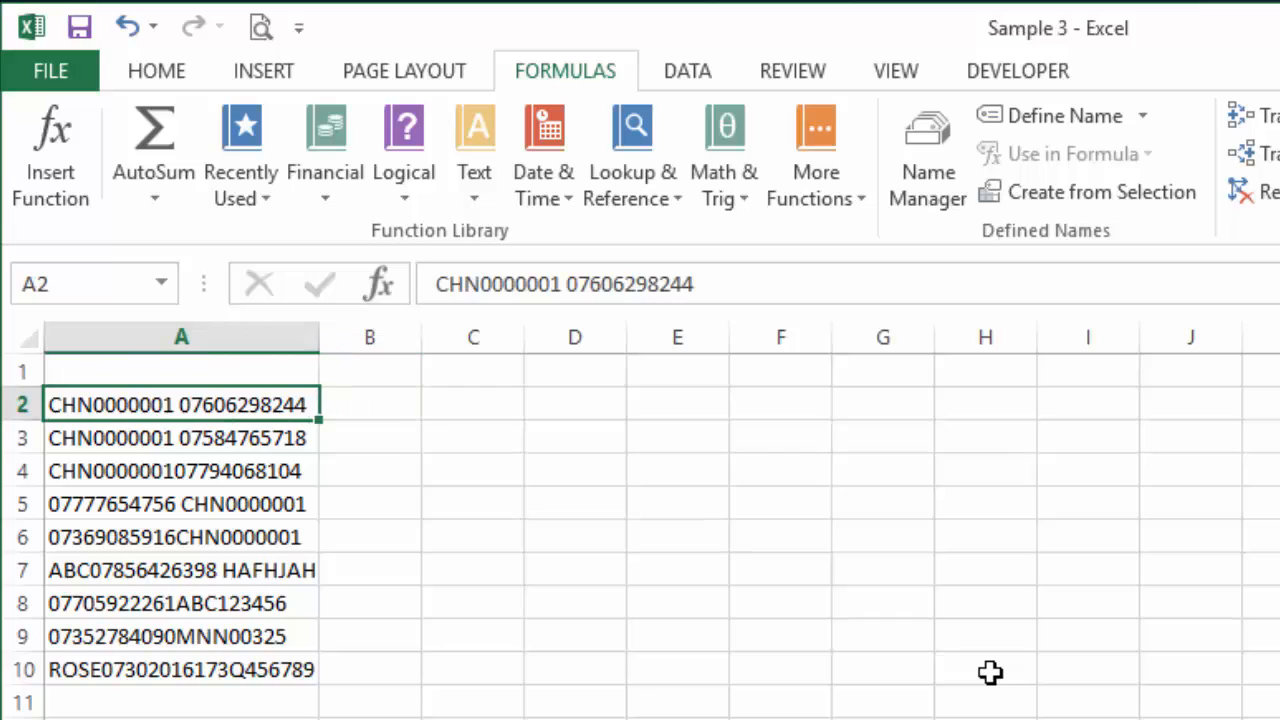
left_click(181, 669)
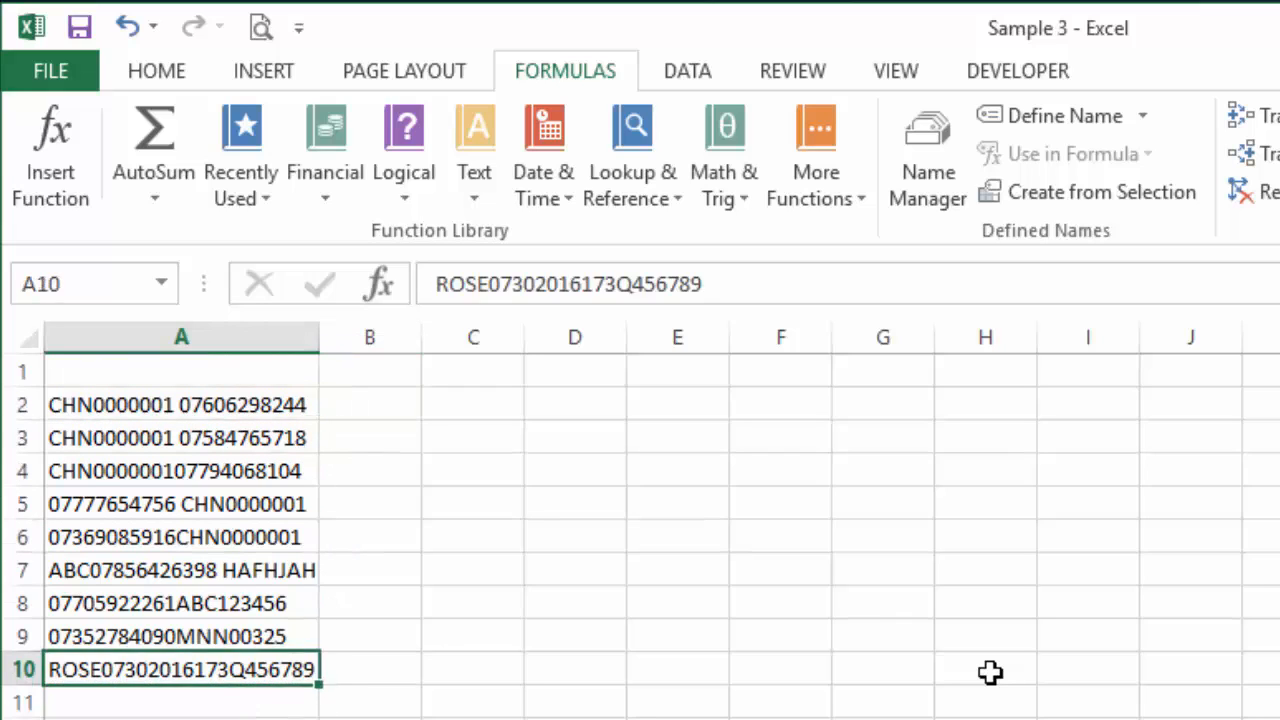
left_click(181, 437)
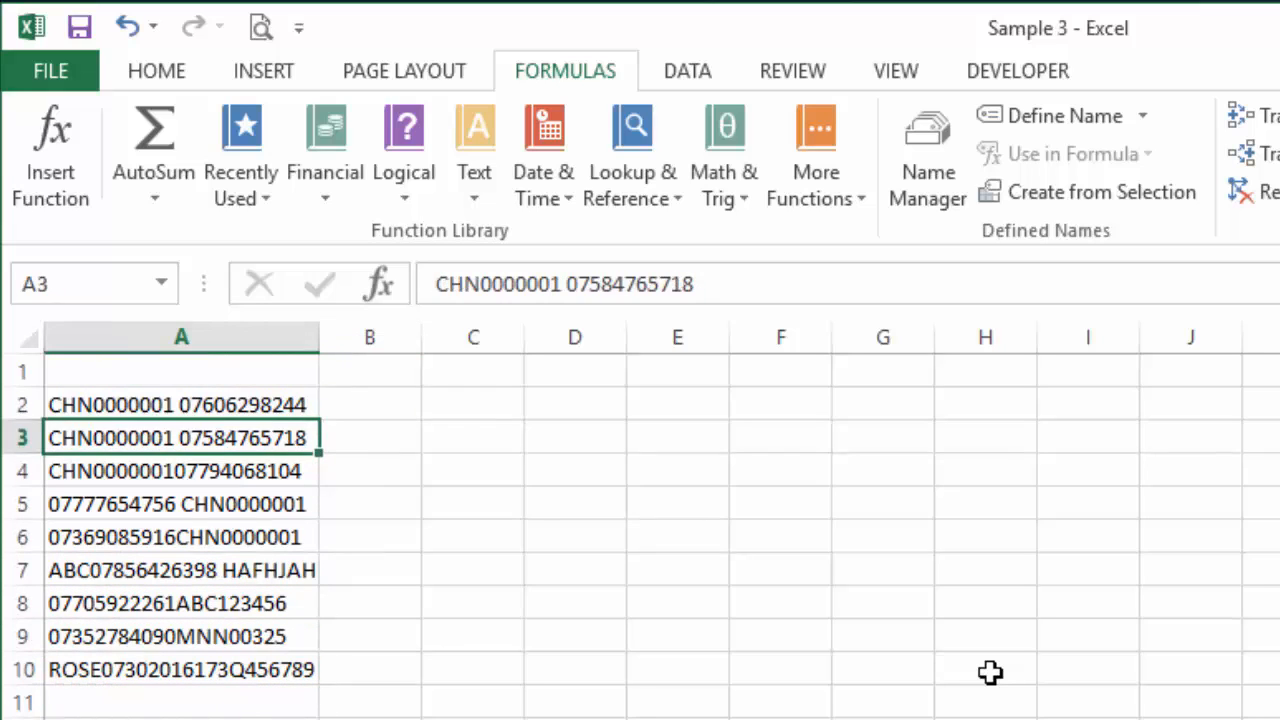
left_click(181, 570)
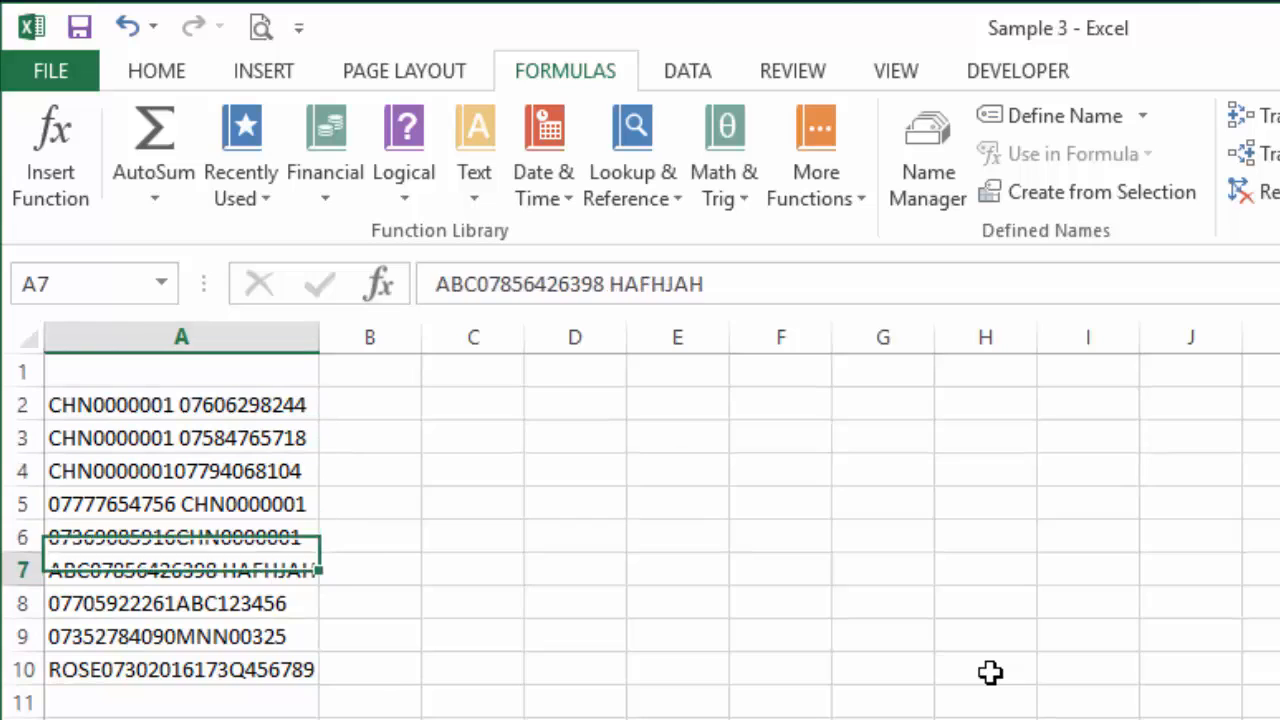
left_click(180, 603)
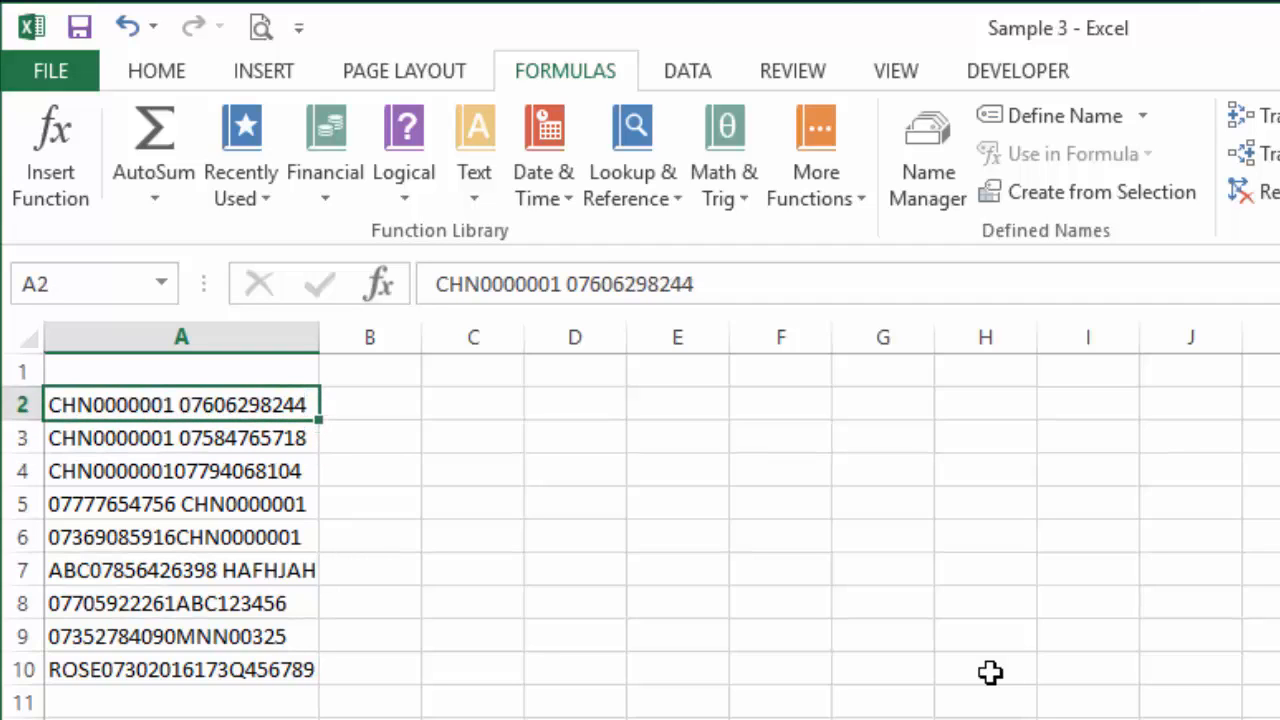
left_click(181, 437)
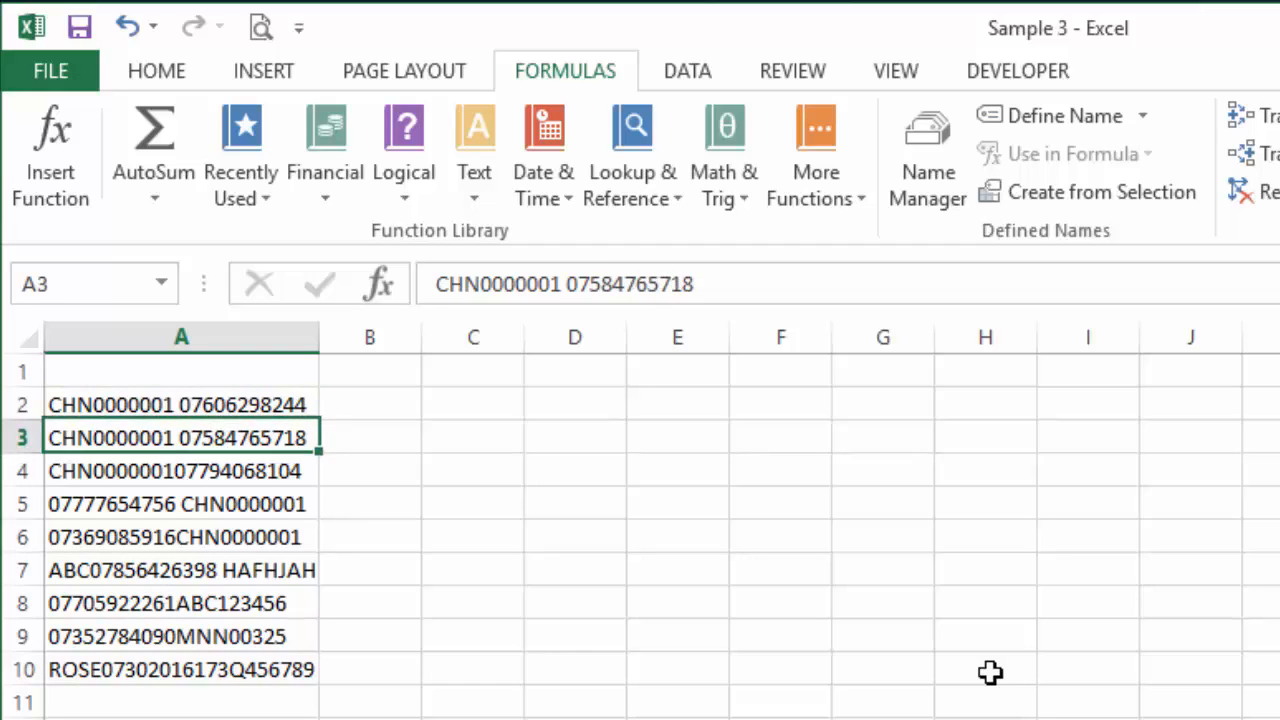
left_click(181, 503)
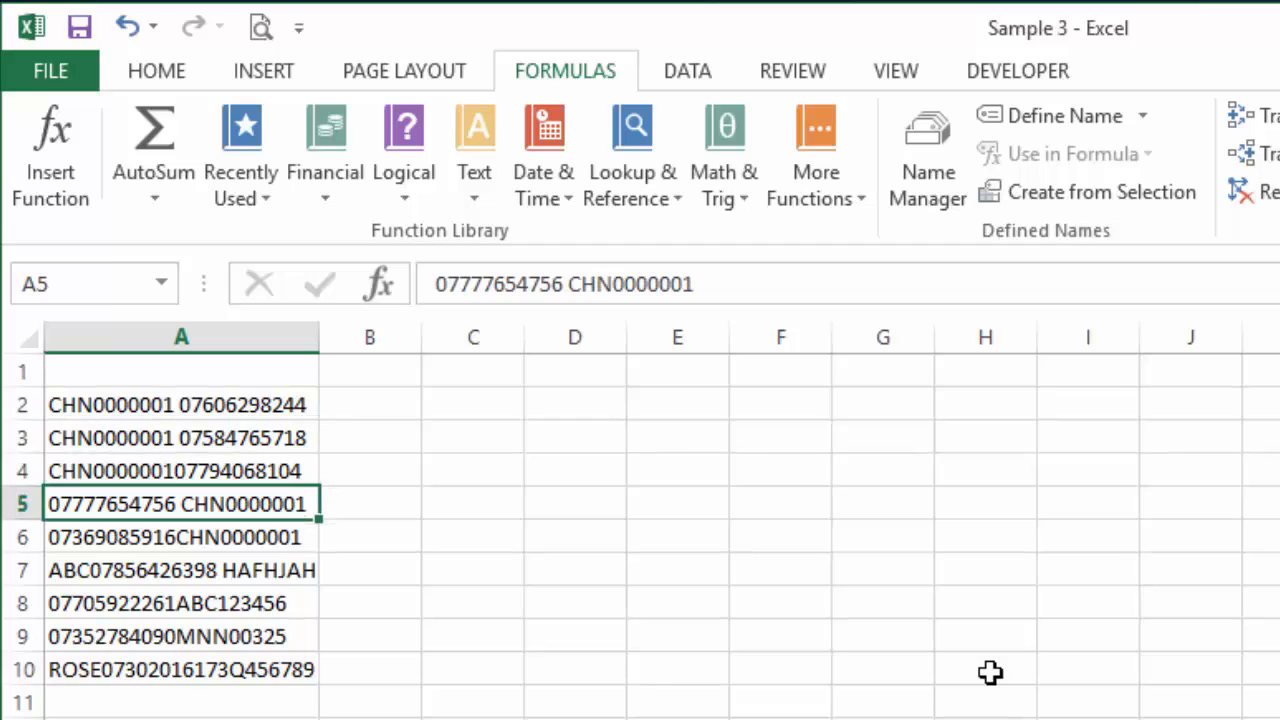
left_click(181, 437)
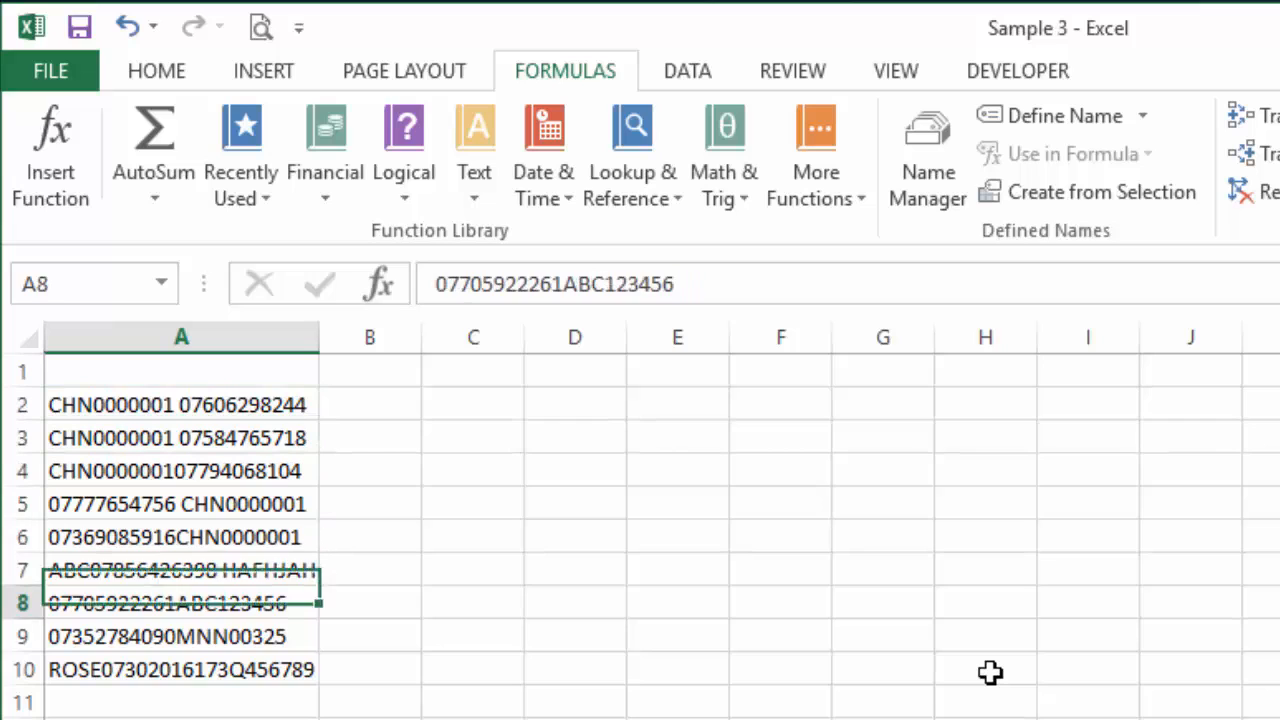
left_click(181, 669)
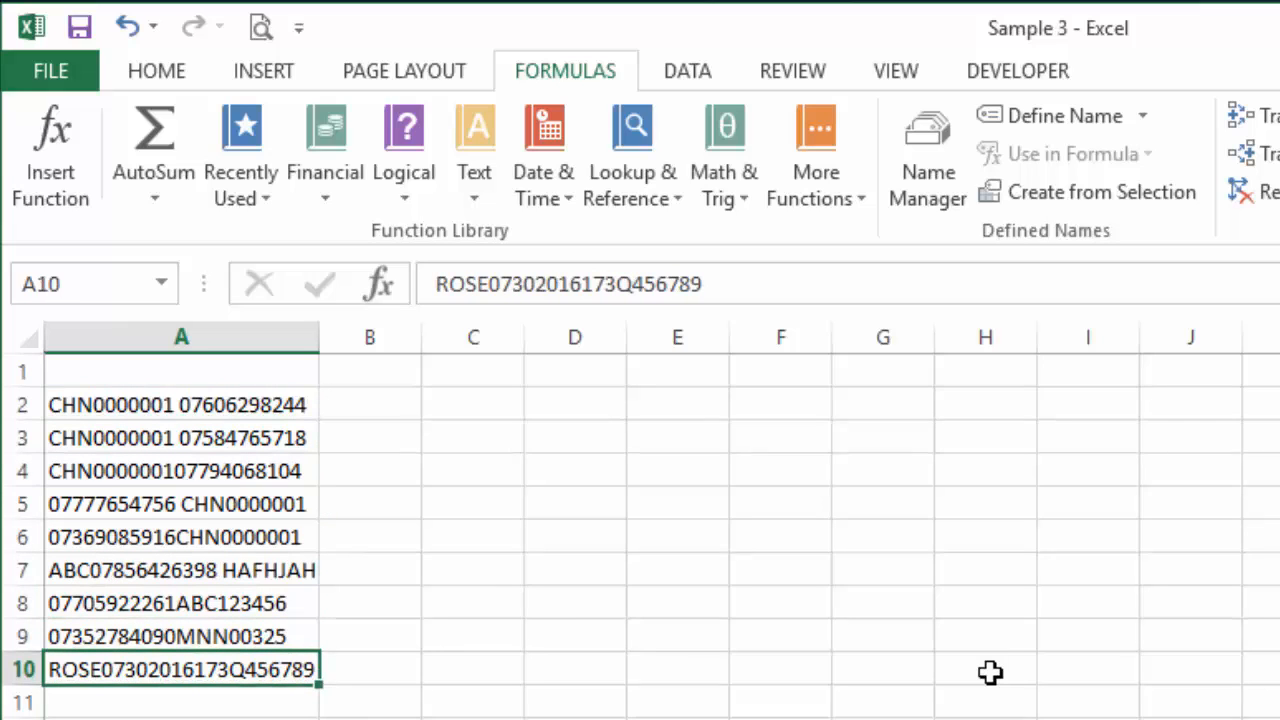
left_click(181, 437)
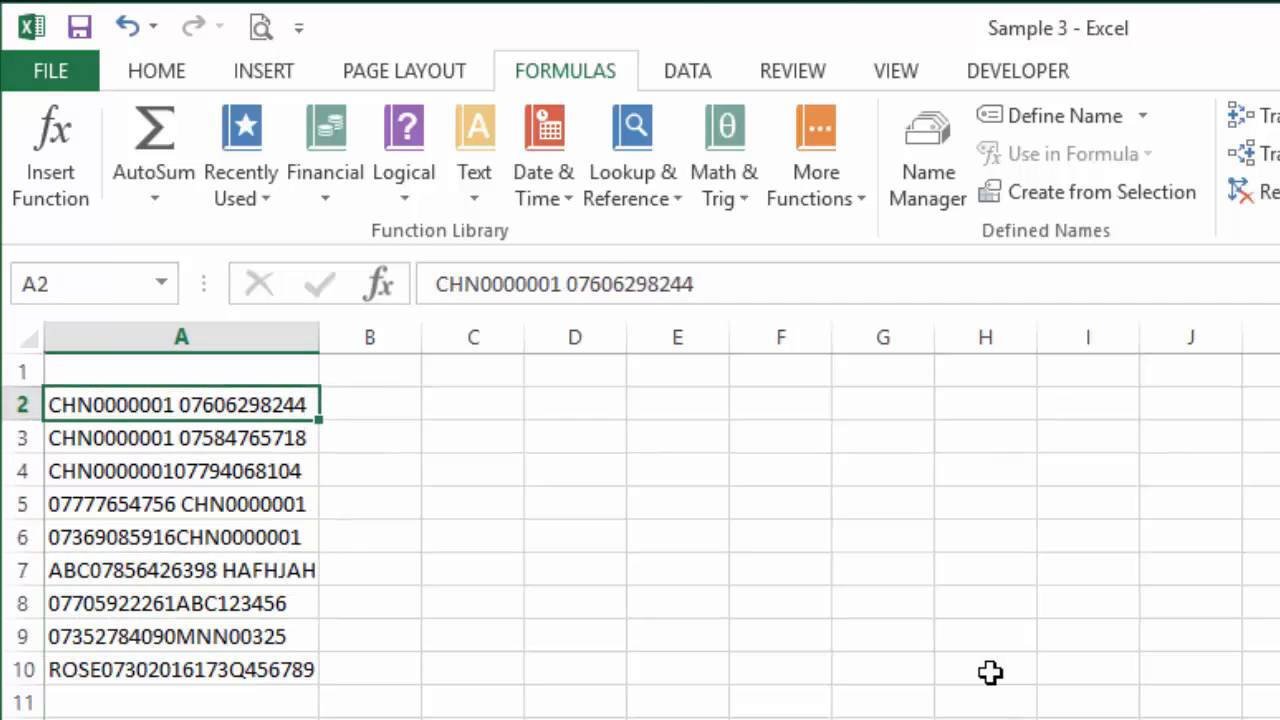
left_click(181, 570)
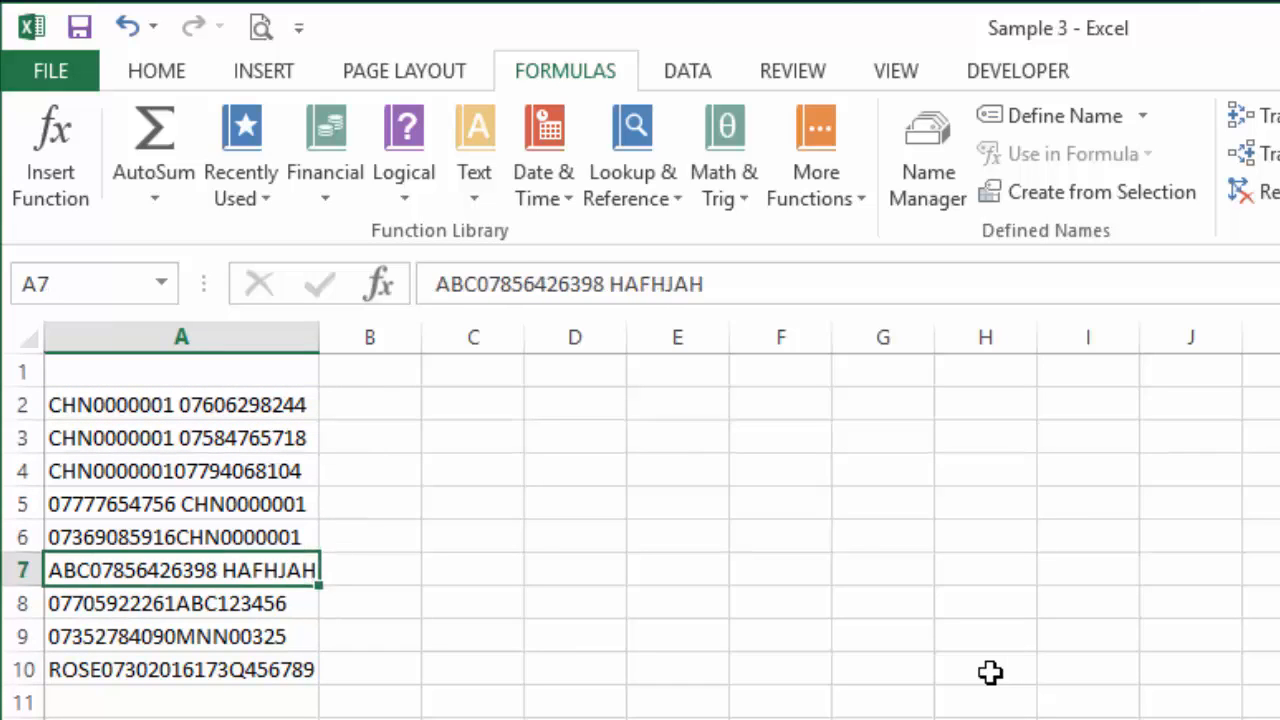
left_click(181, 636)
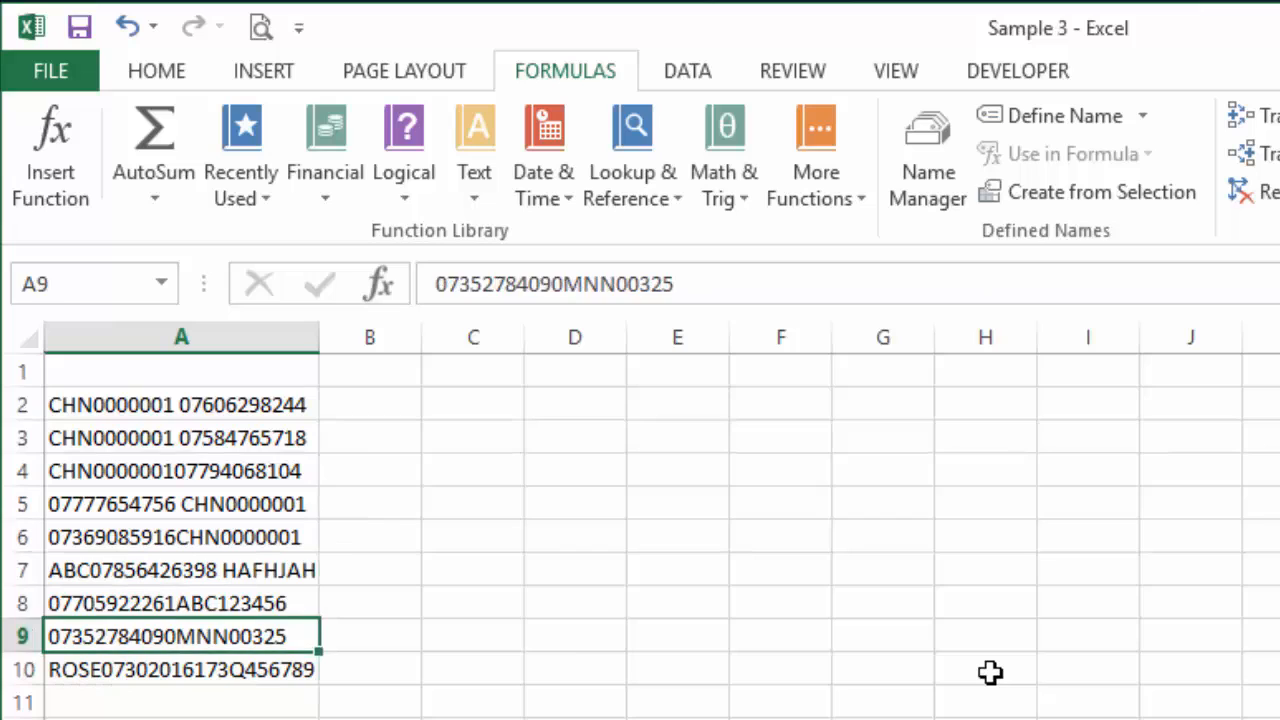
Step: Enter =FIND("07",A2,1) in B2 to locate where the number starts (12)
left_click(370, 404)
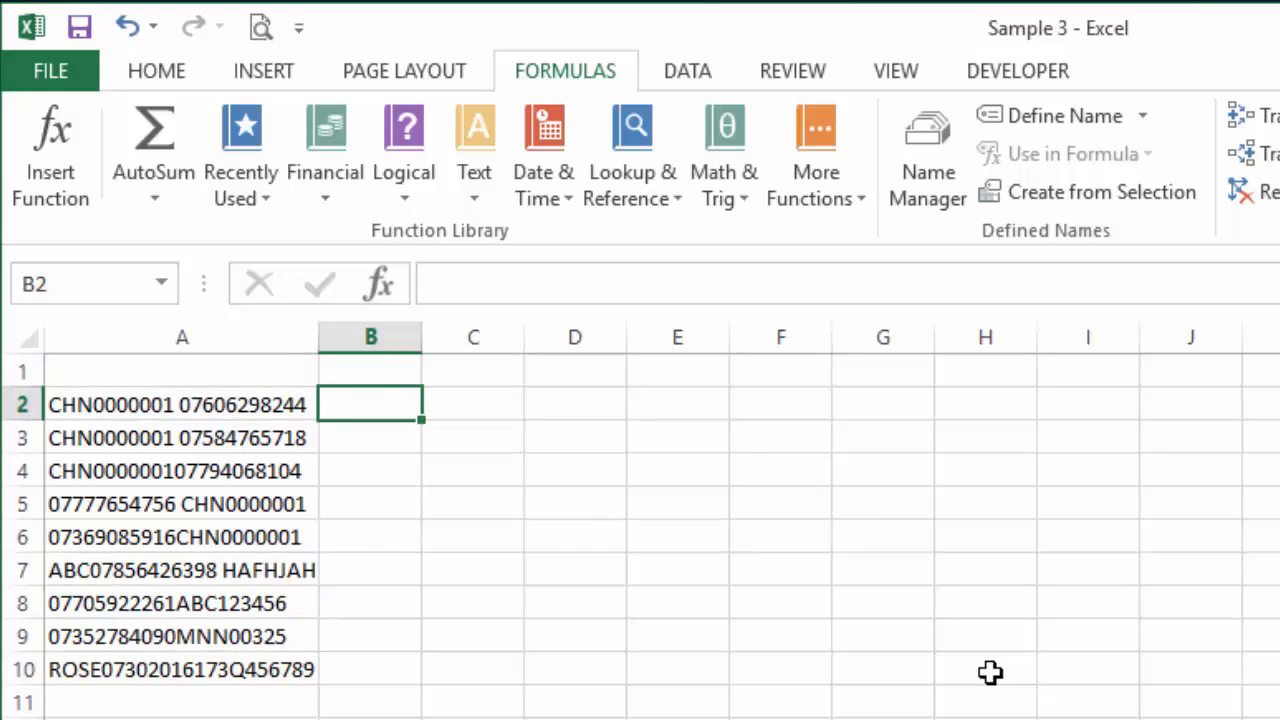
type("=")
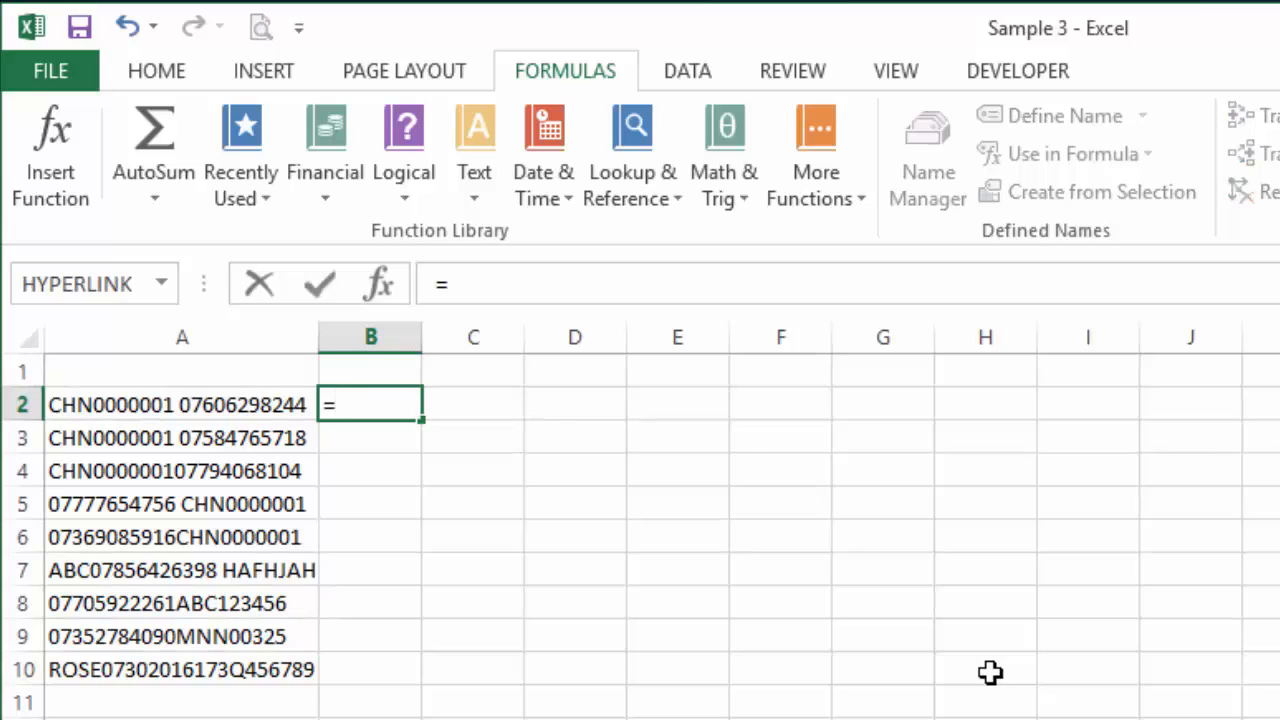
type("find(")
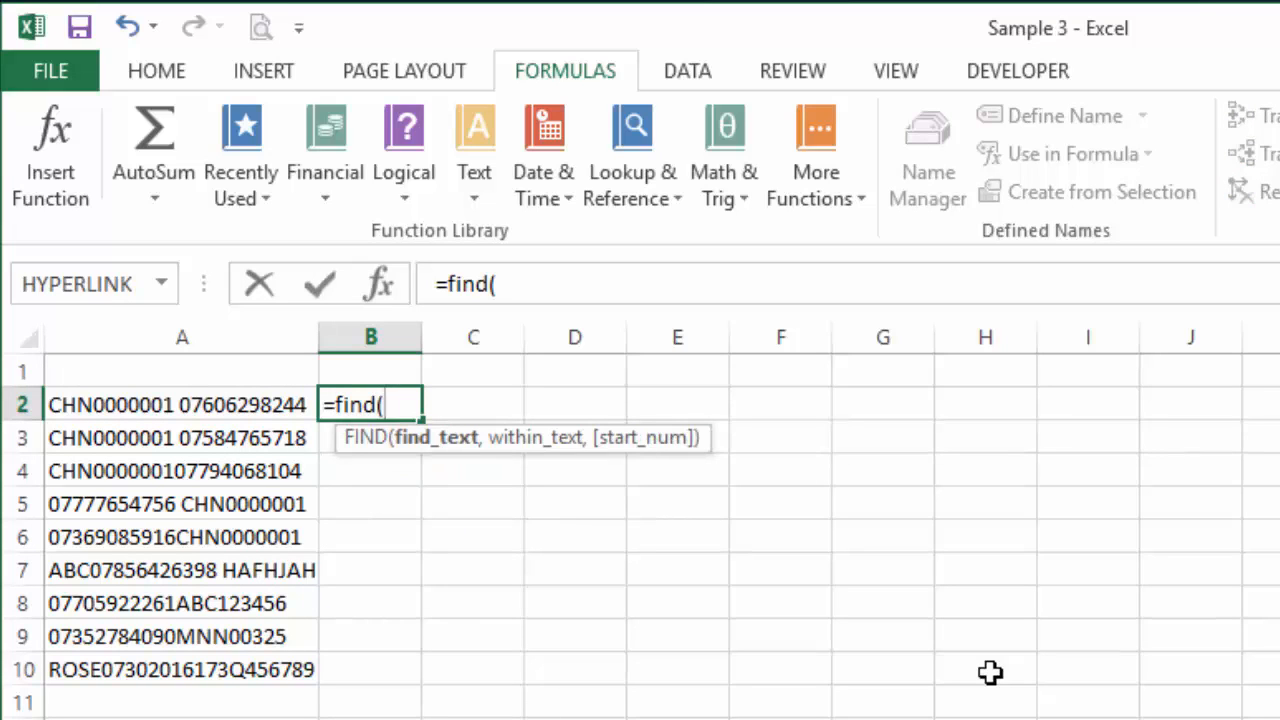
type("\"07")
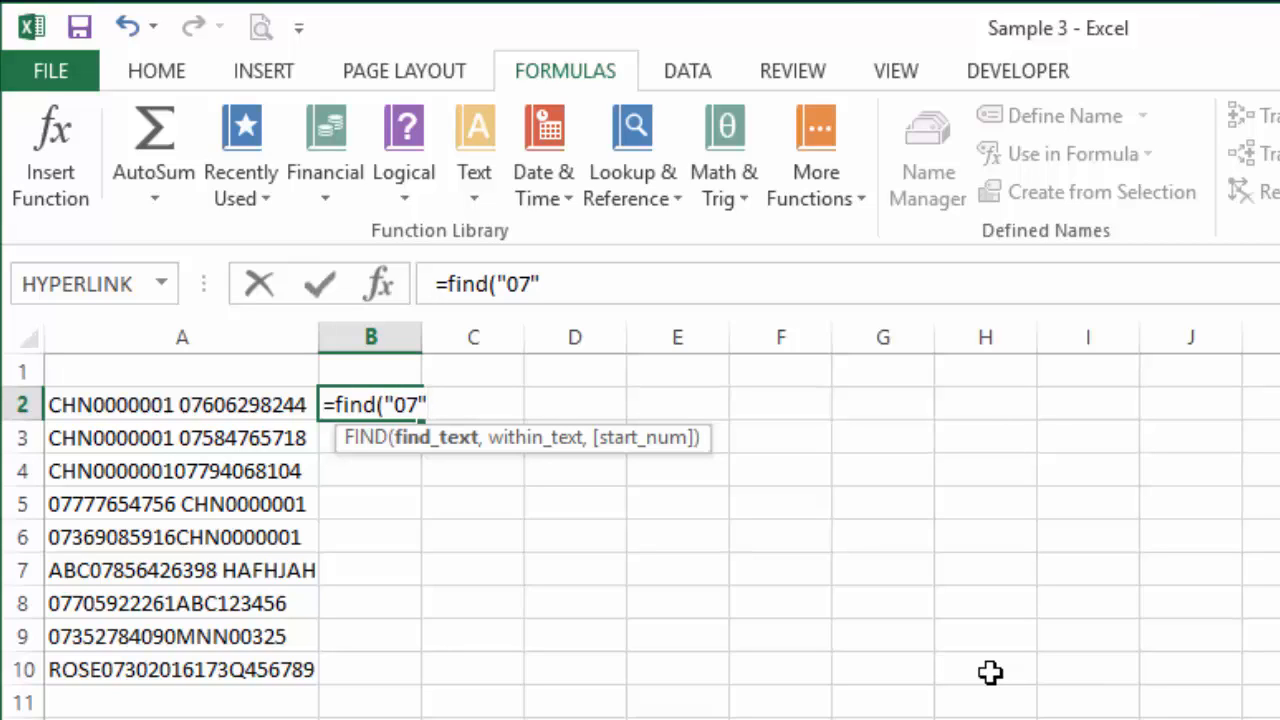
type(",")
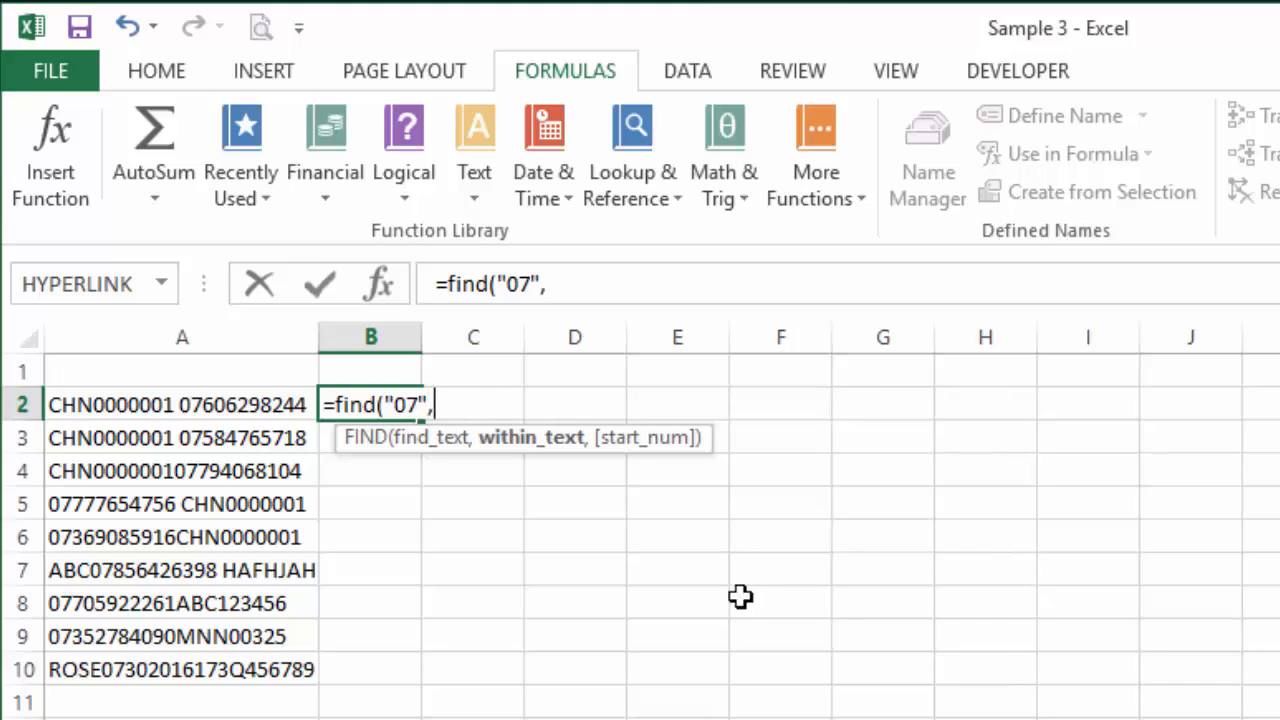
left_click(182, 404)
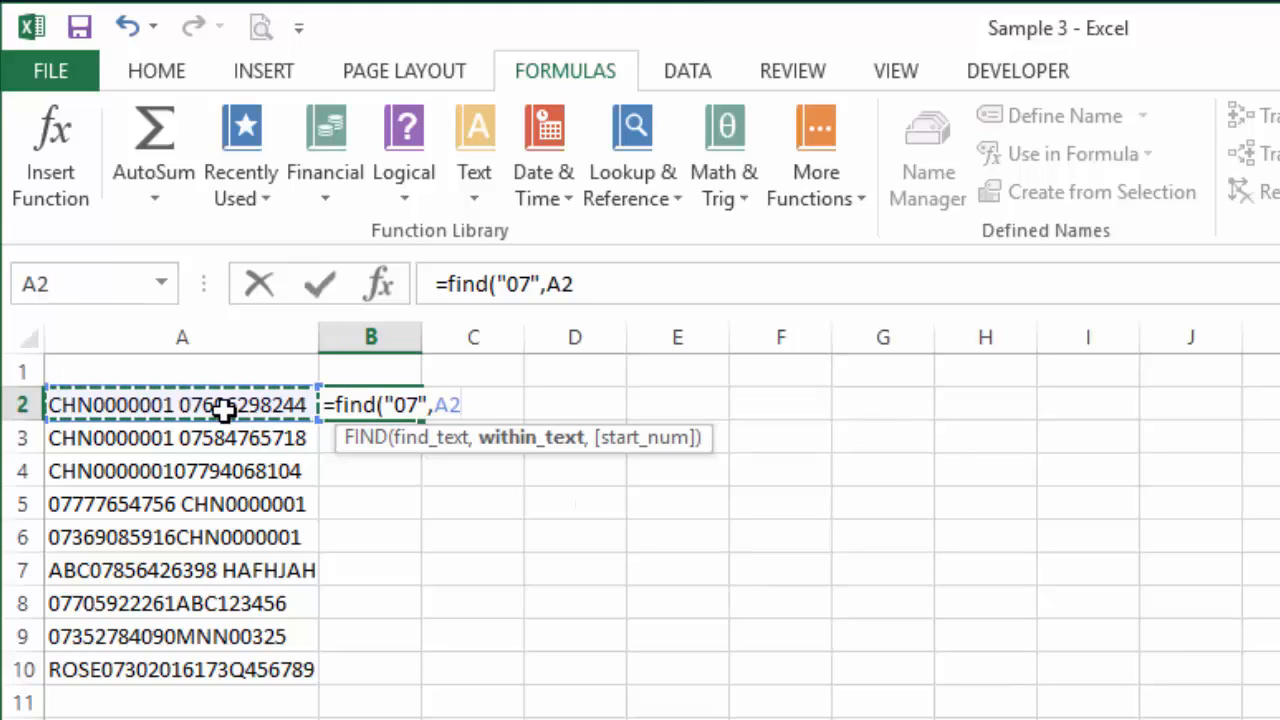
type(",")
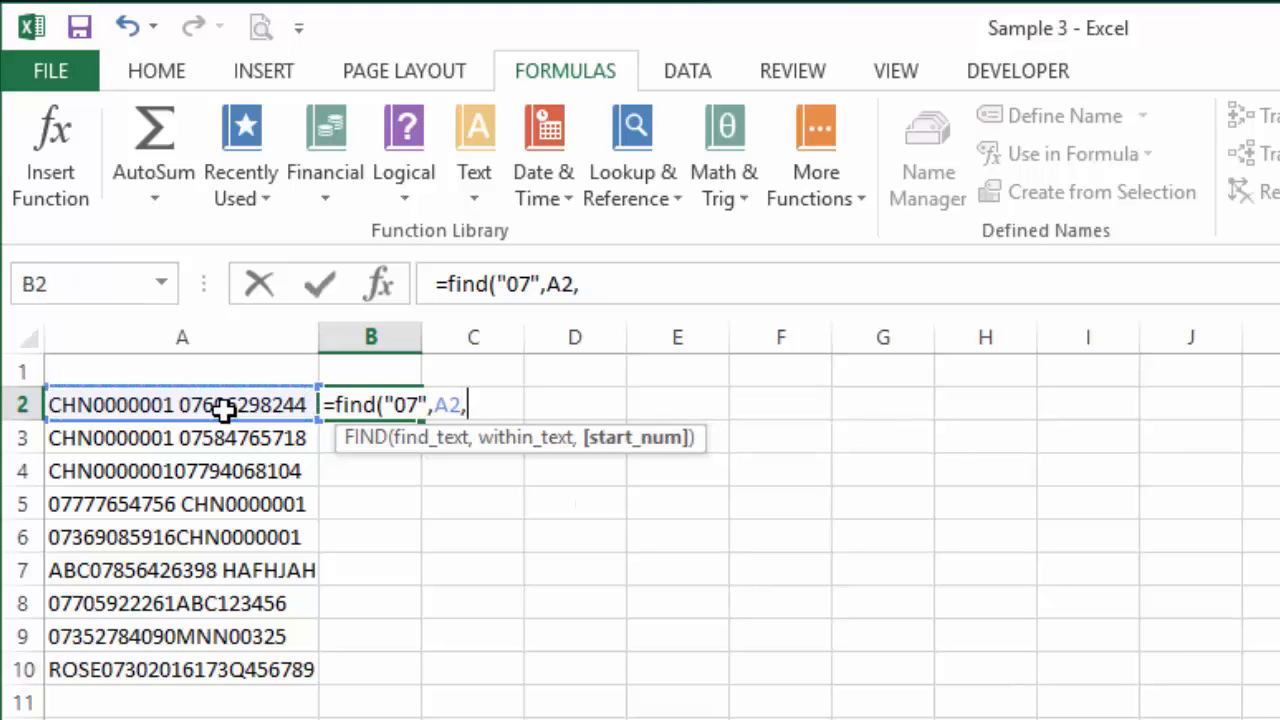
type("1)")
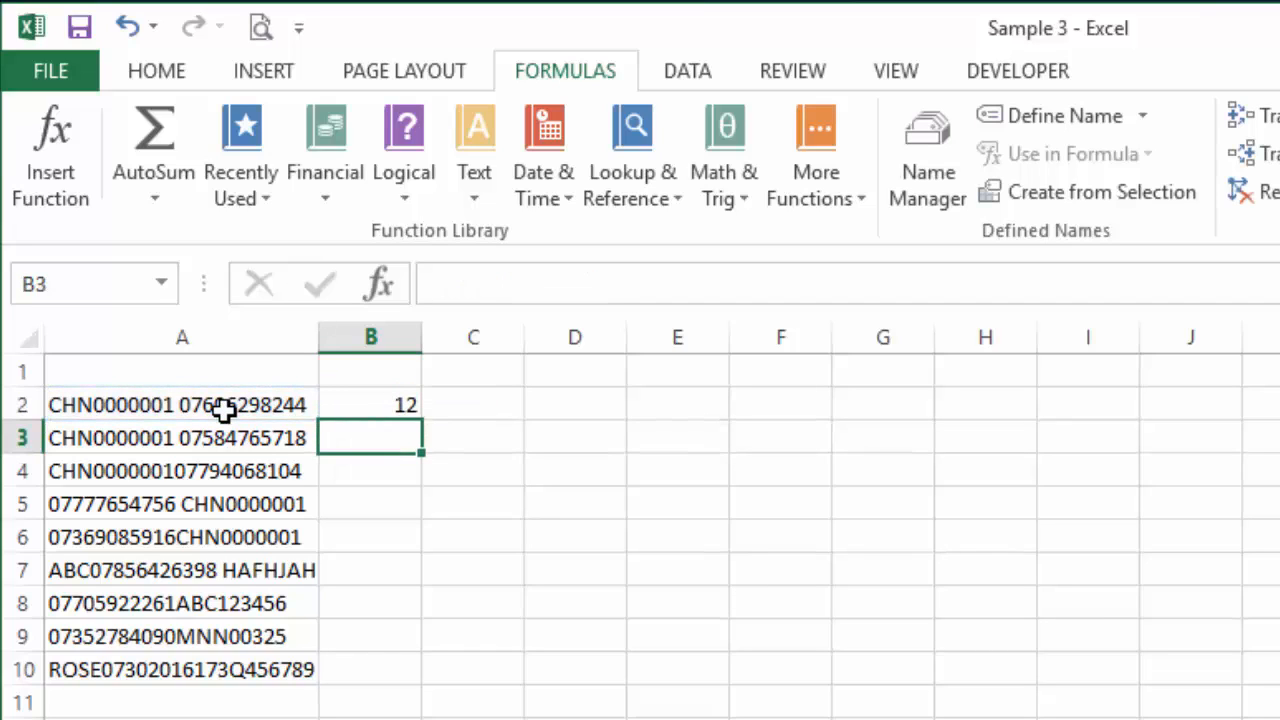
Step: Copy the FIND formula down to B10 and open B7's formula for editing
left_click(370, 405)
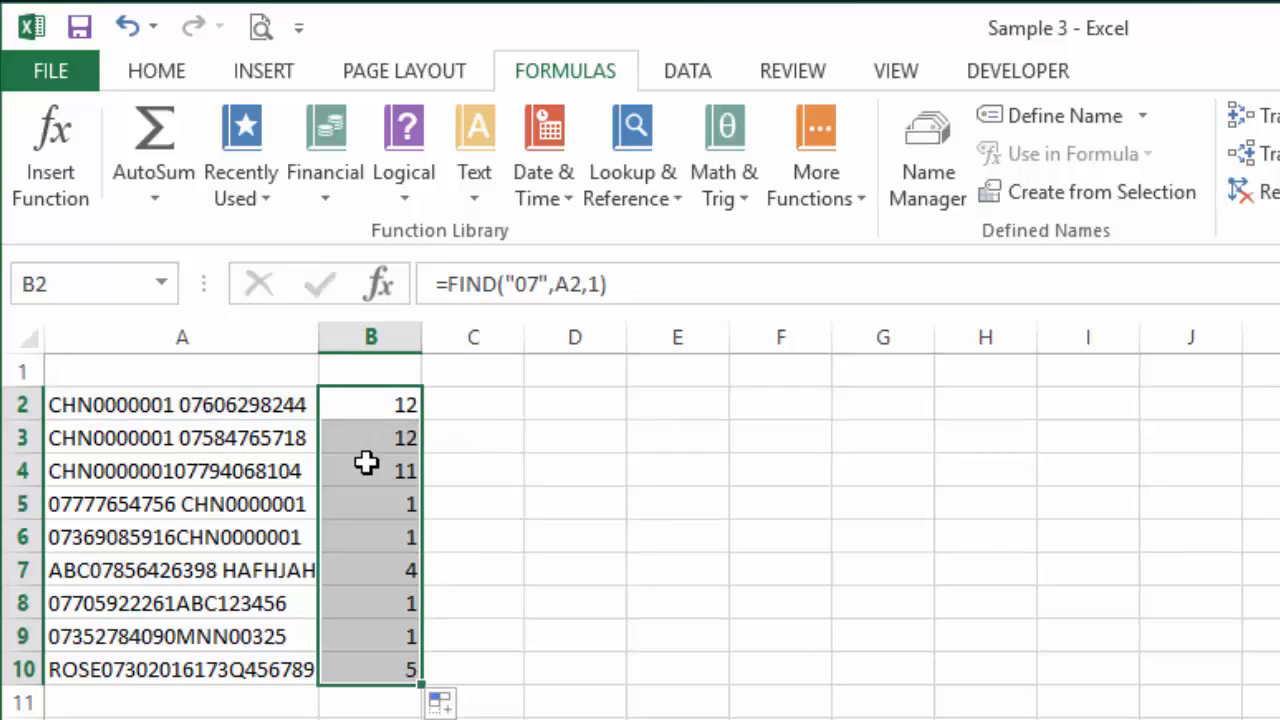
left_click(370, 471)
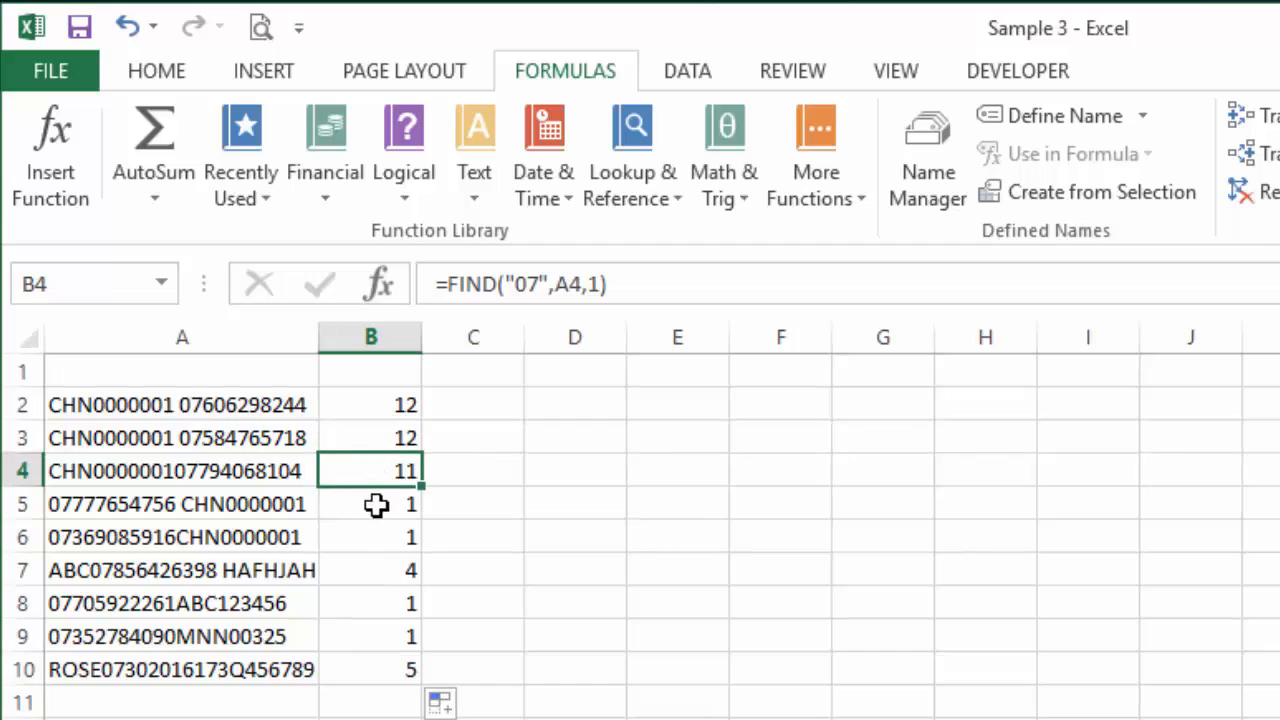
left_click(370, 570)
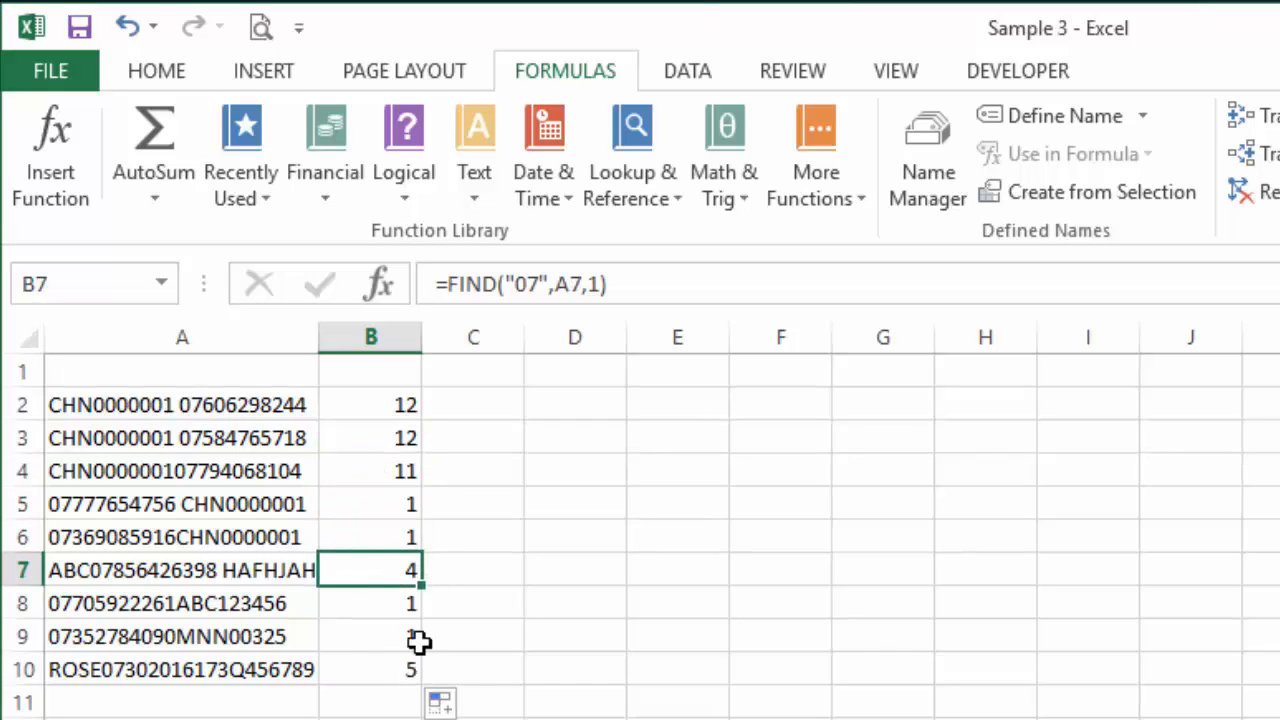
double_click(370, 570)
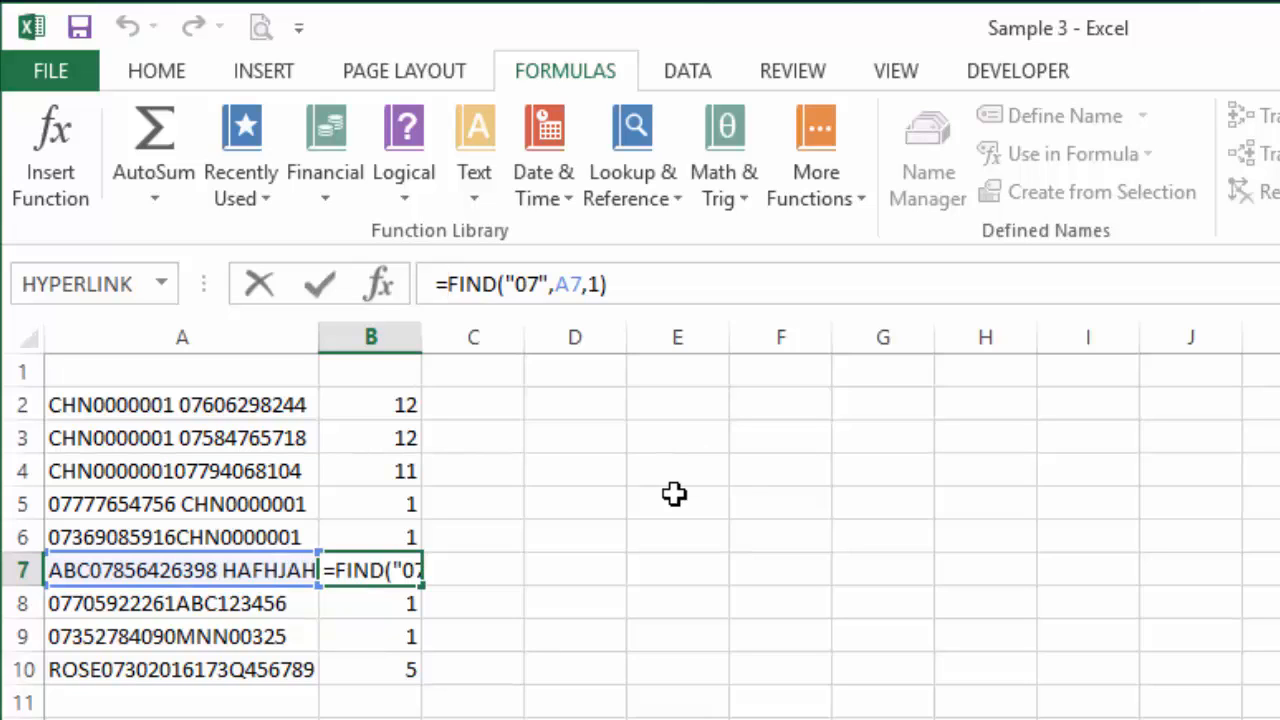
type("mid")
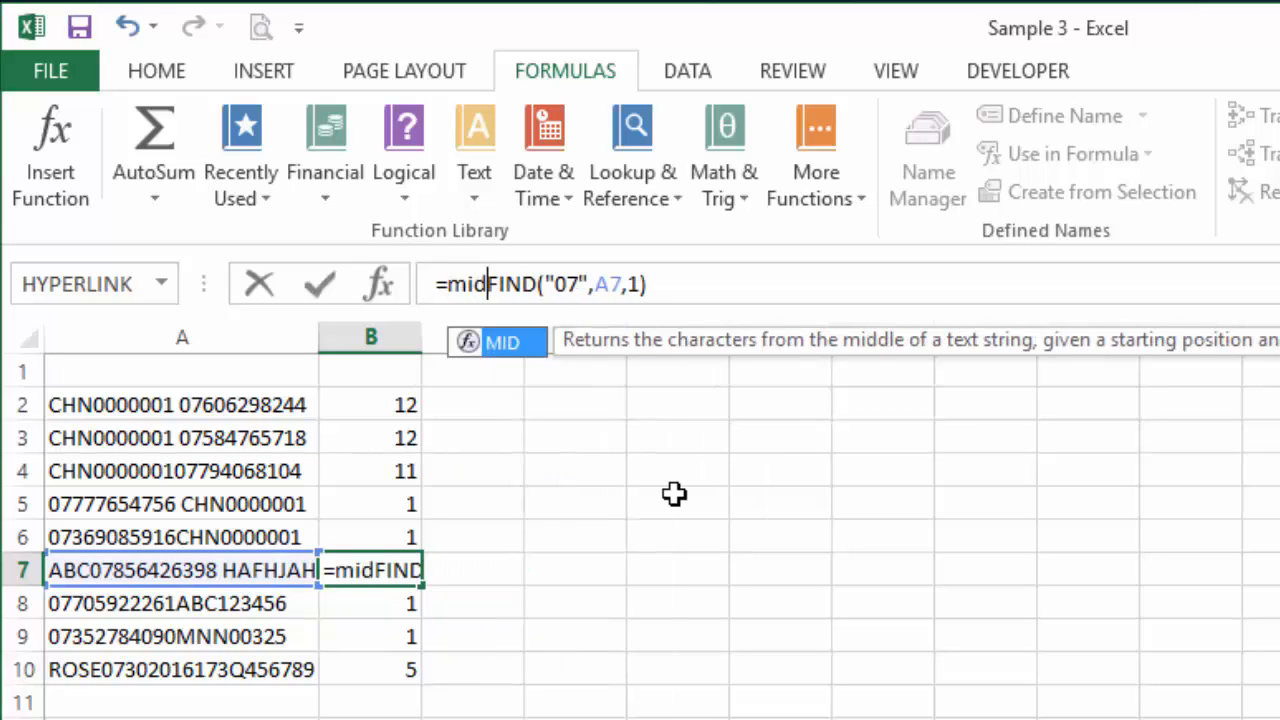
type("(")
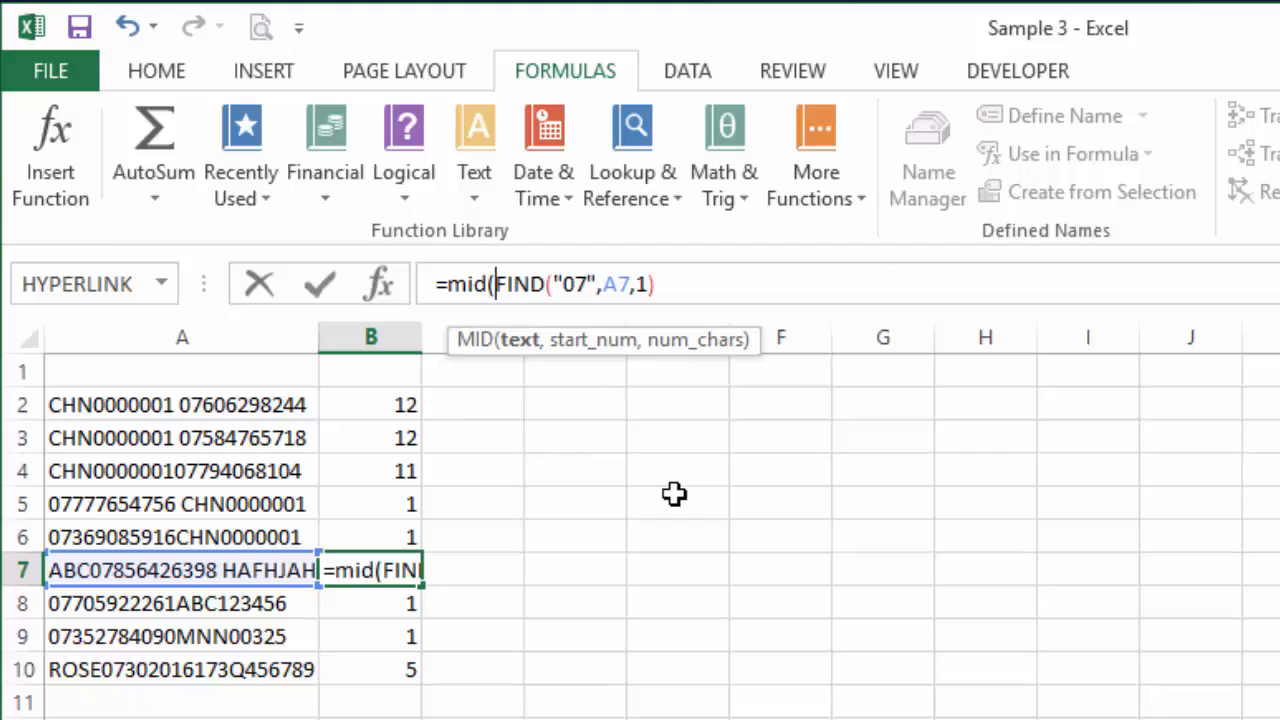
mouse_move(250, 565)
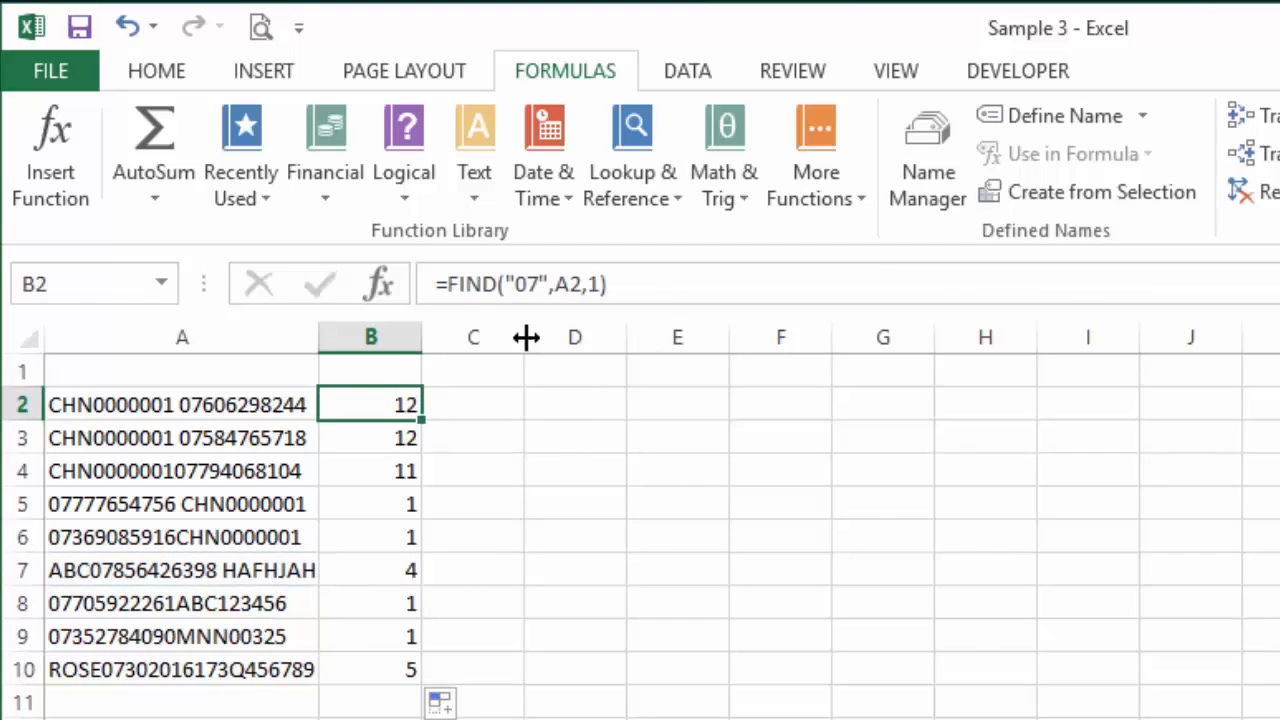
type("mid(")
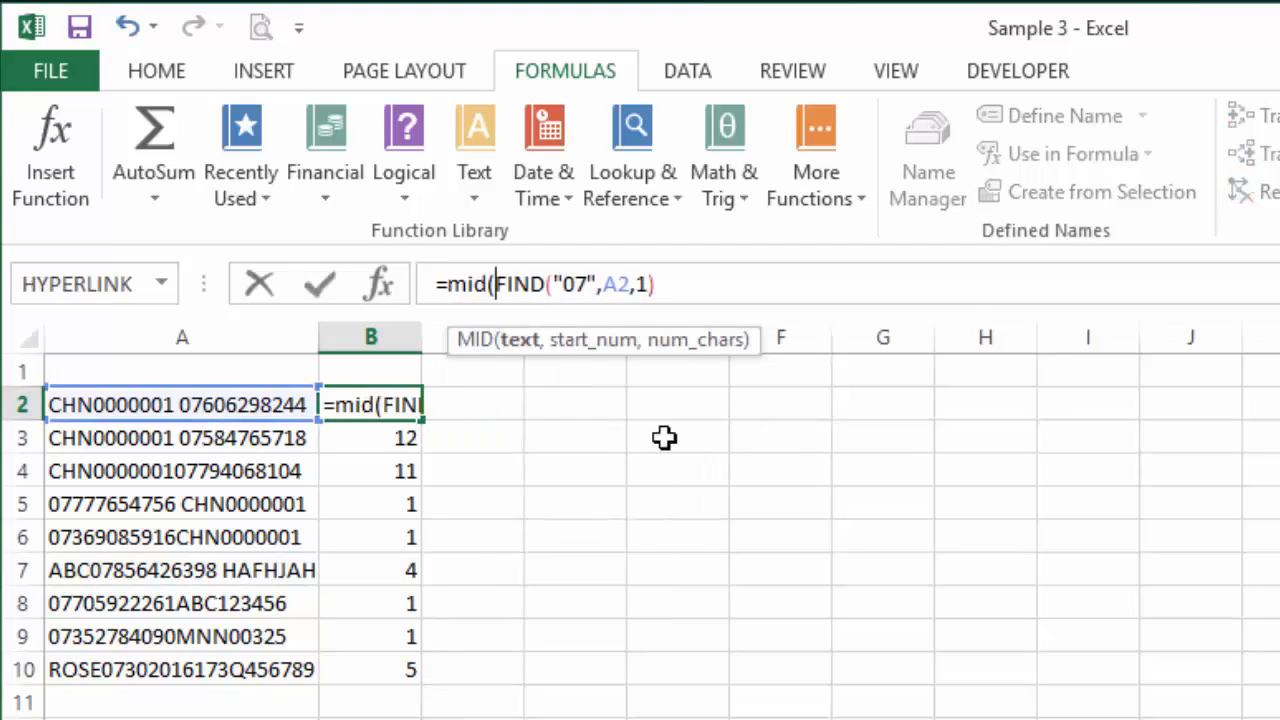
left_click(182, 404)
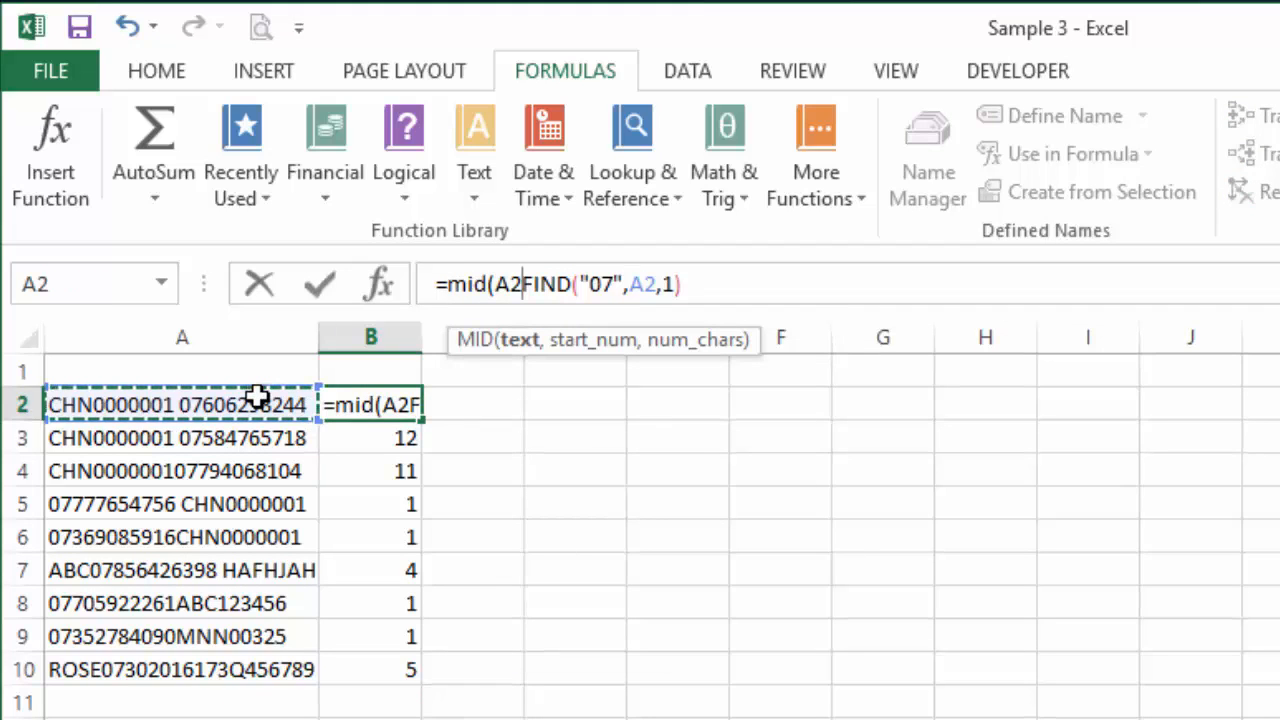
type(",")
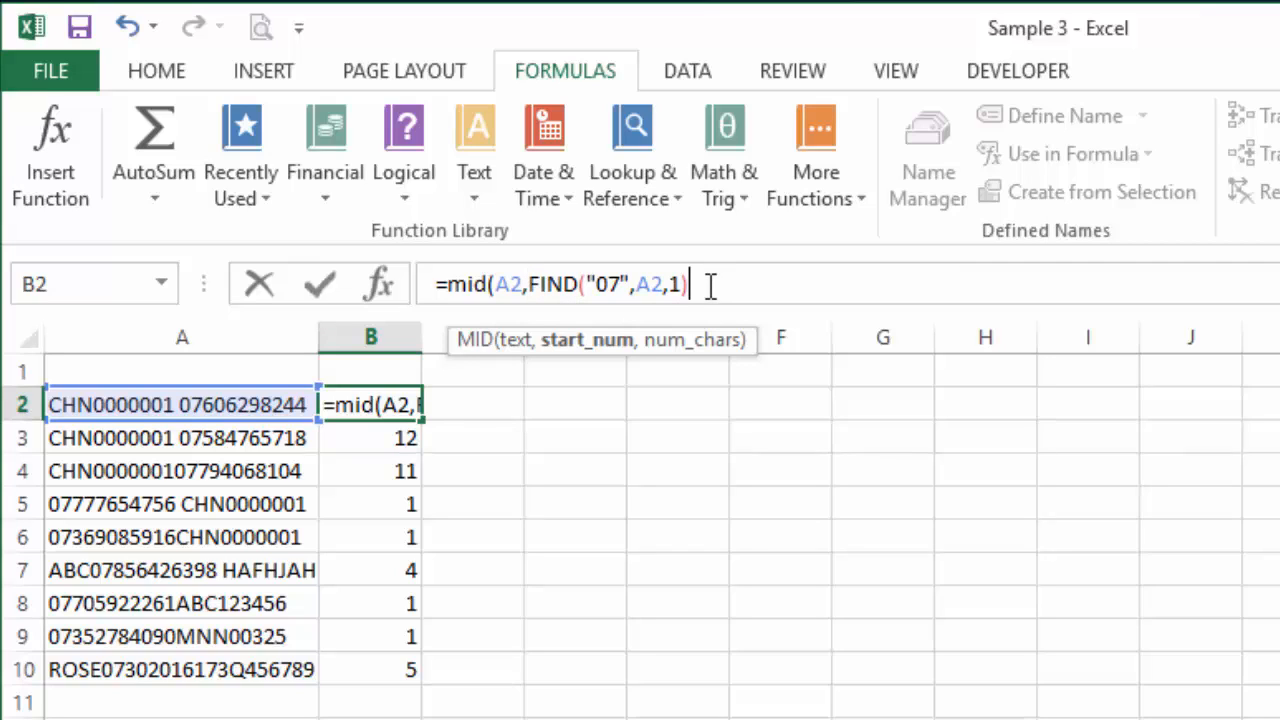
type(",")
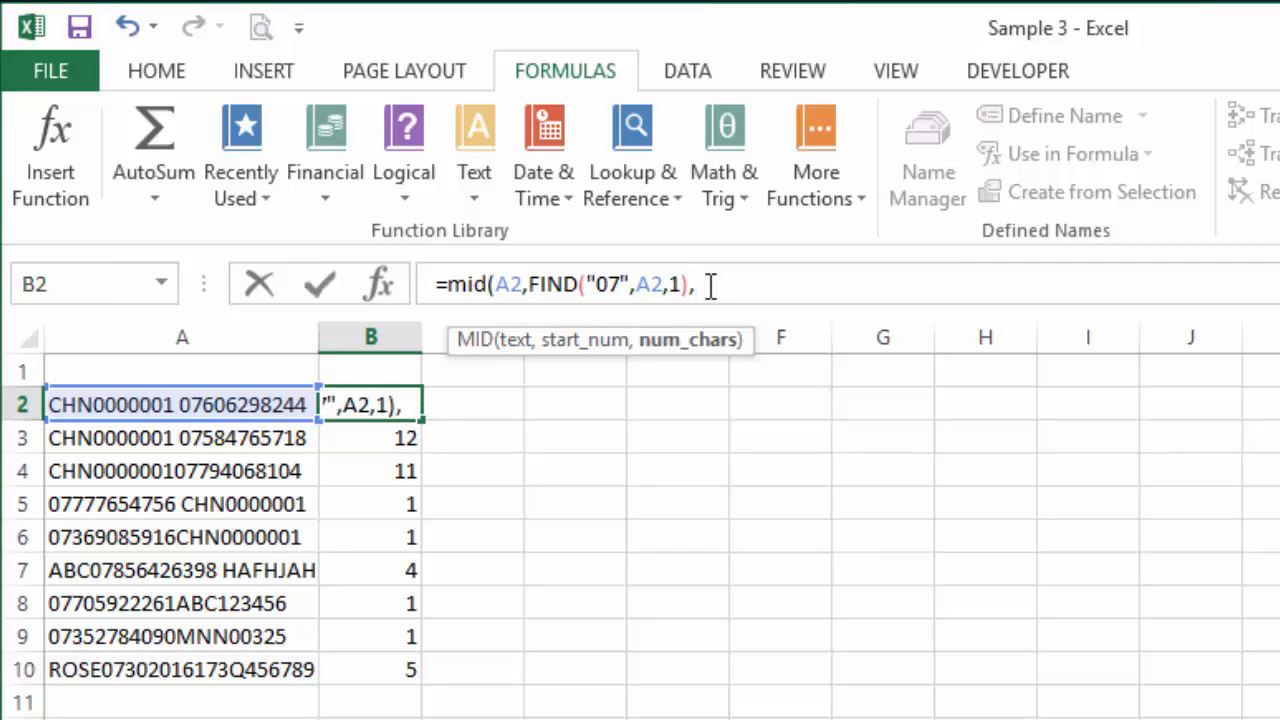
type("1")
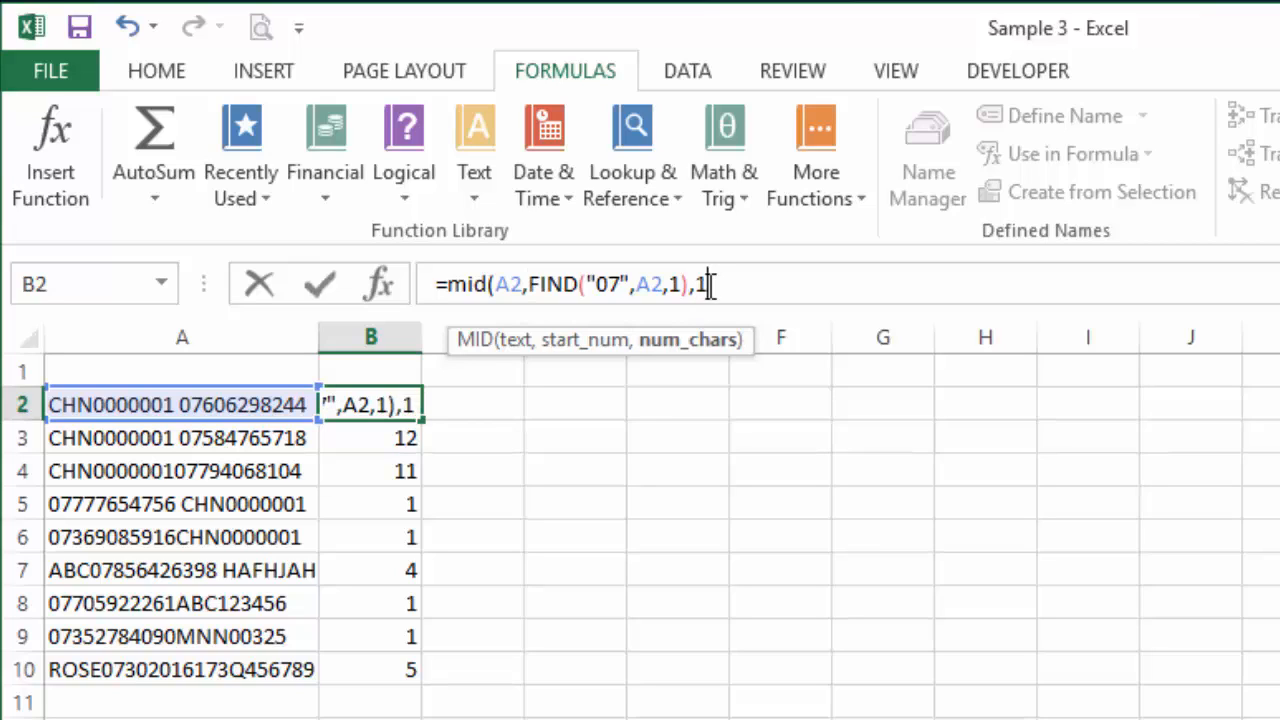
type("1")
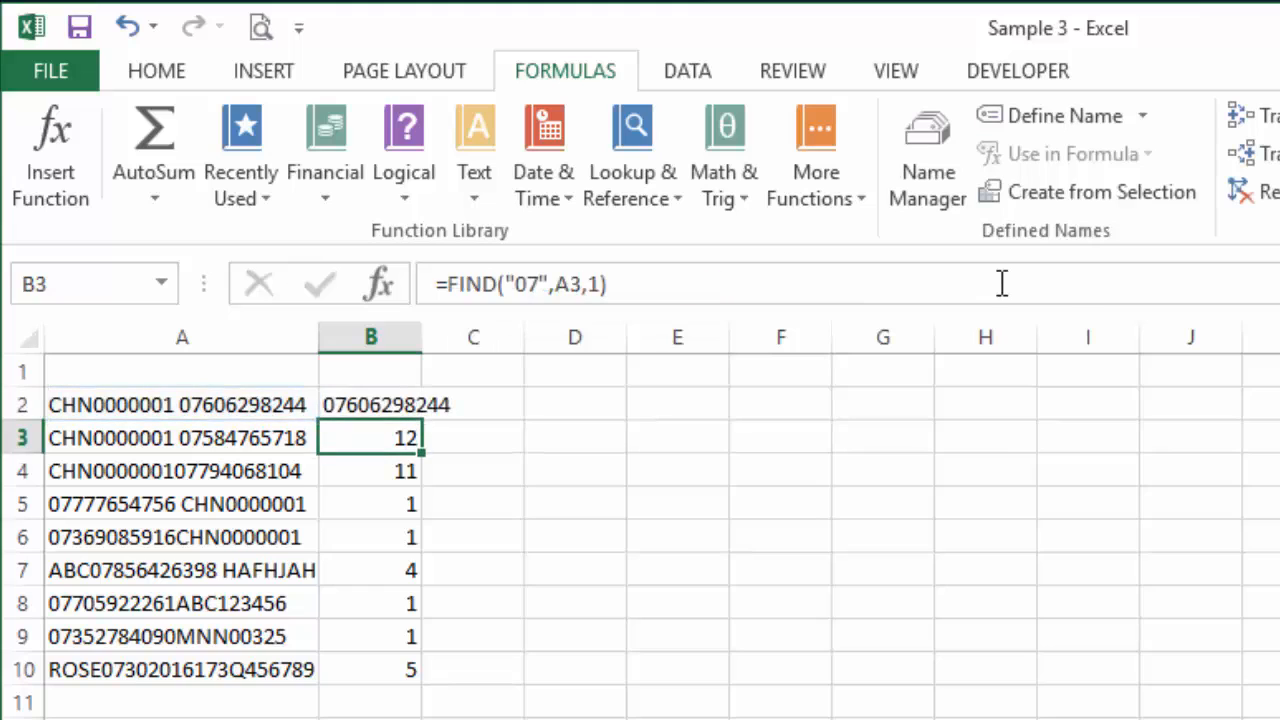
Step: Fill B2's MID formula down to B10, widen column B, and deselect
left_click(370, 404)
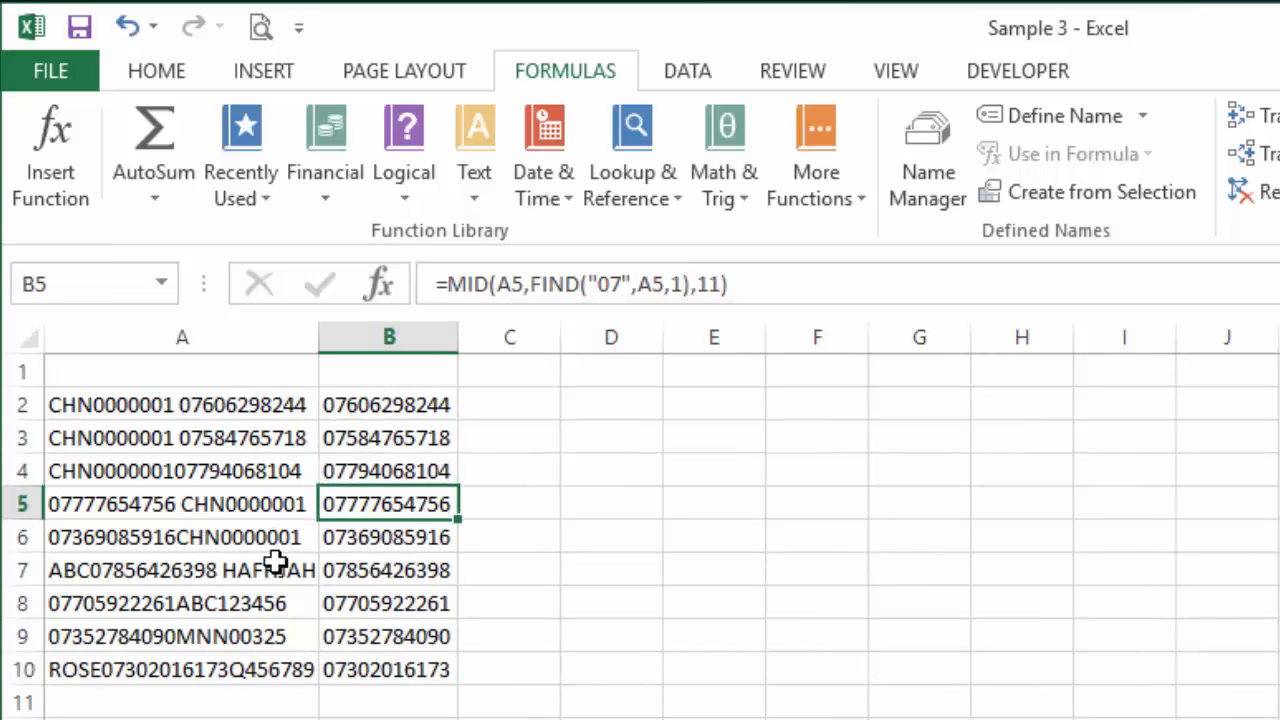
left_click(182, 405)
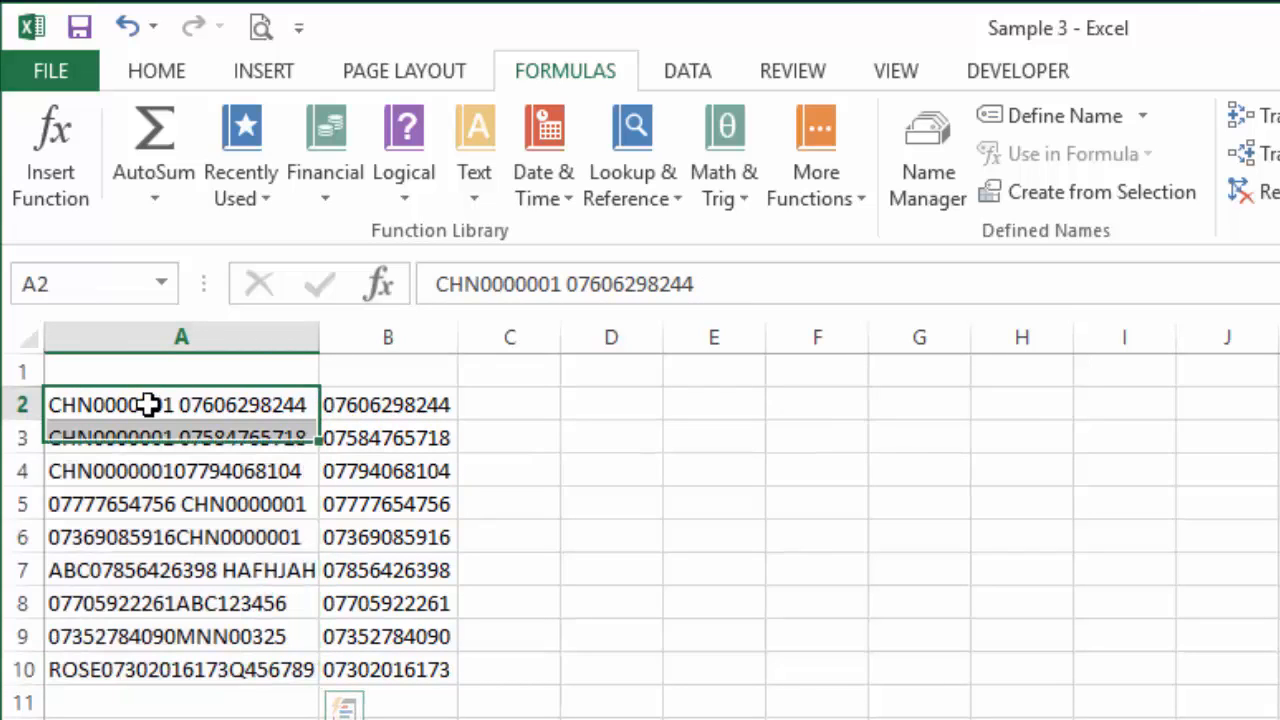
left_click(388, 404)
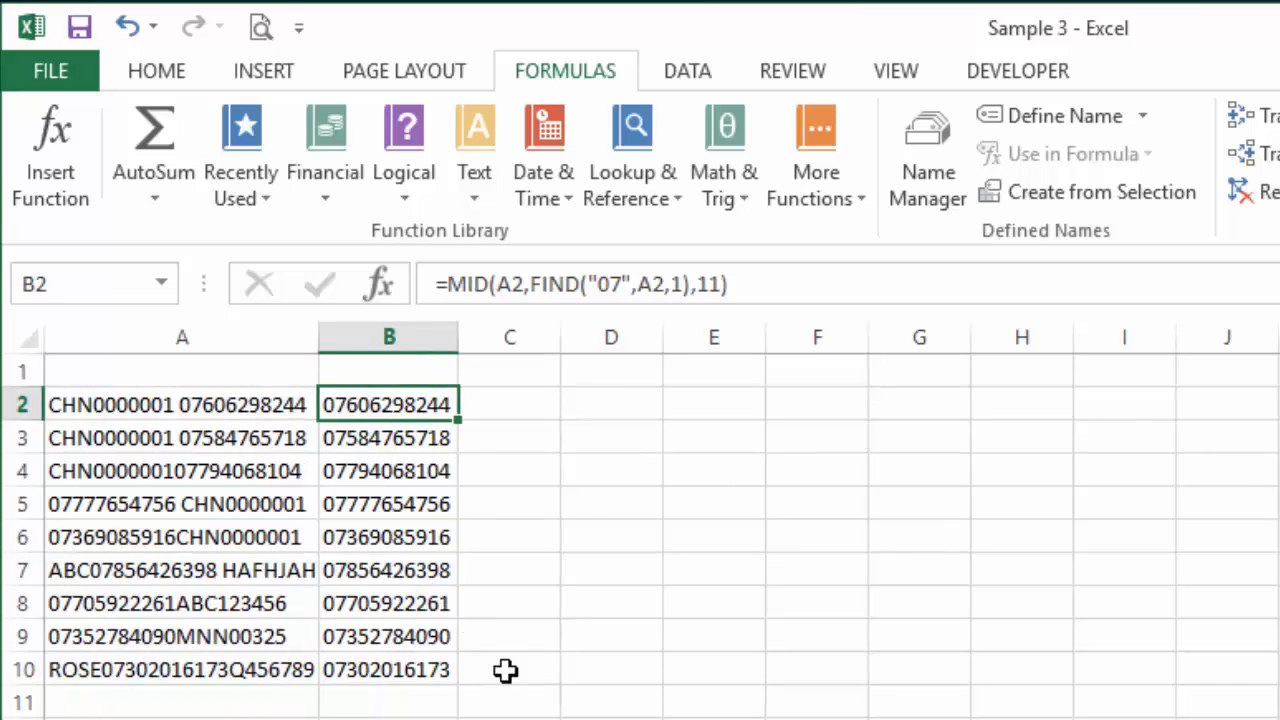
left_click(508, 669)
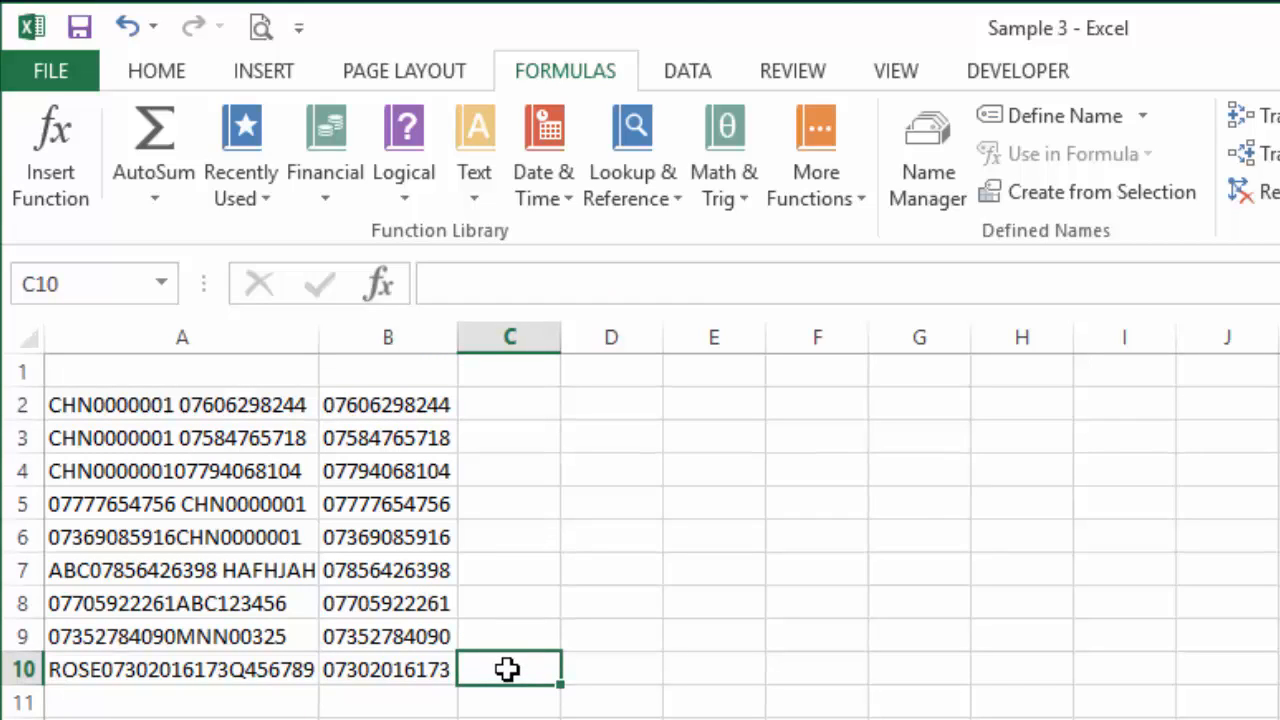